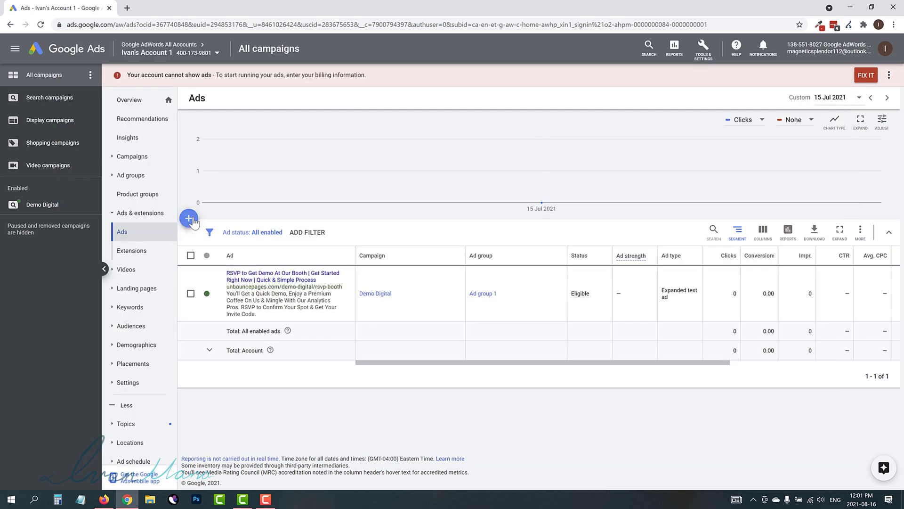
- Go to the Demo Digital campaign's Ads page and show the new-ad options
click(189, 218)
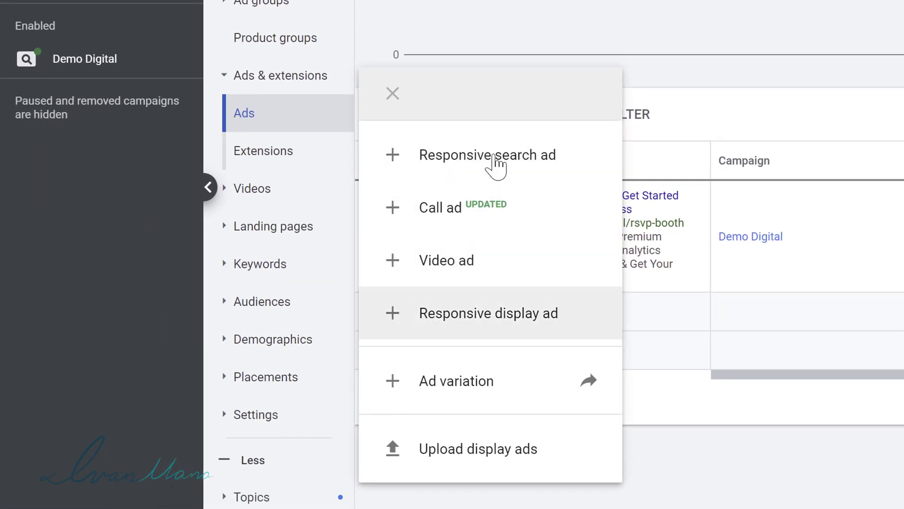
mouse_move(358, 172)
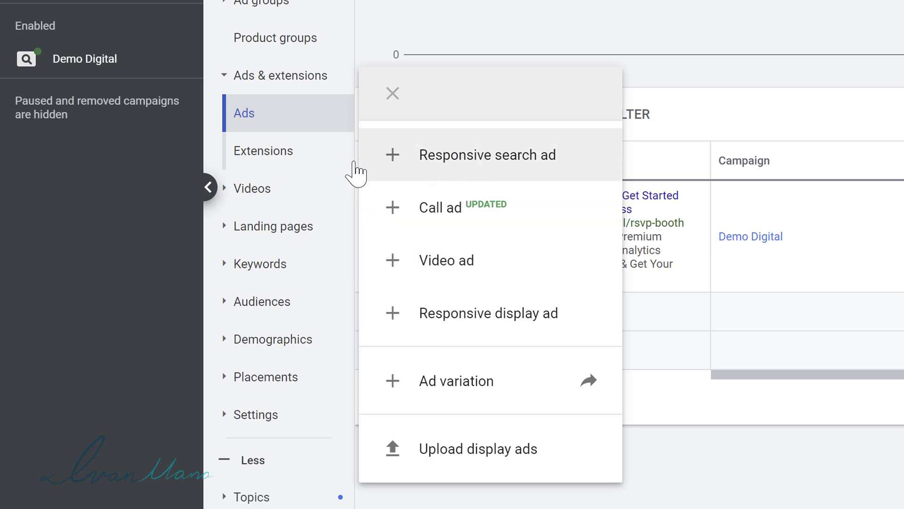
click(393, 93)
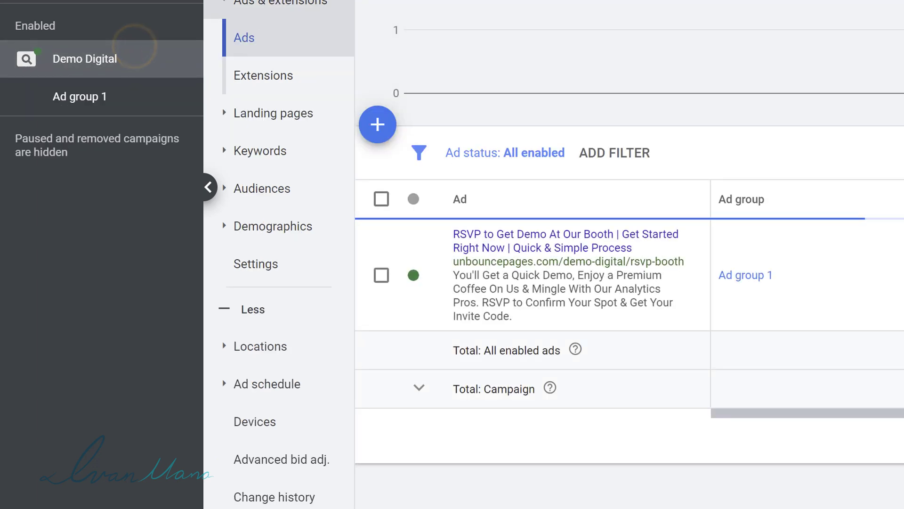
click(377, 124)
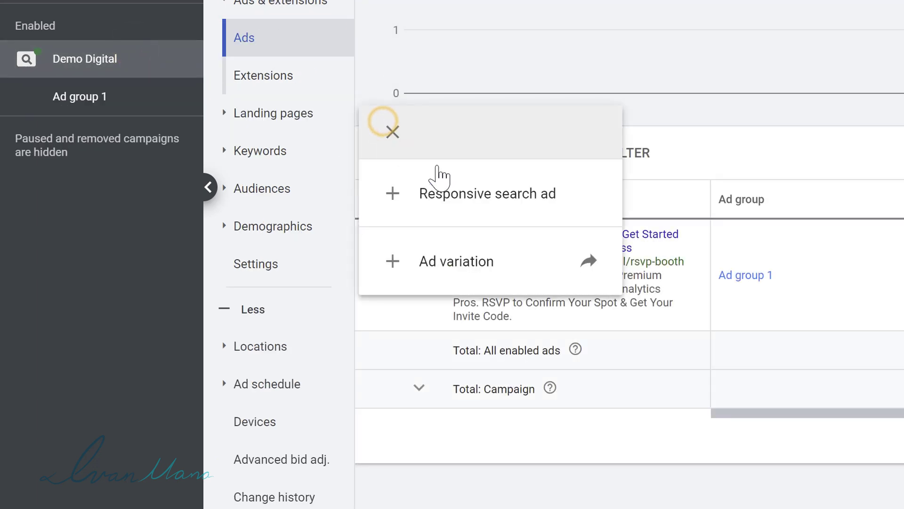
mouse_move(488, 193)
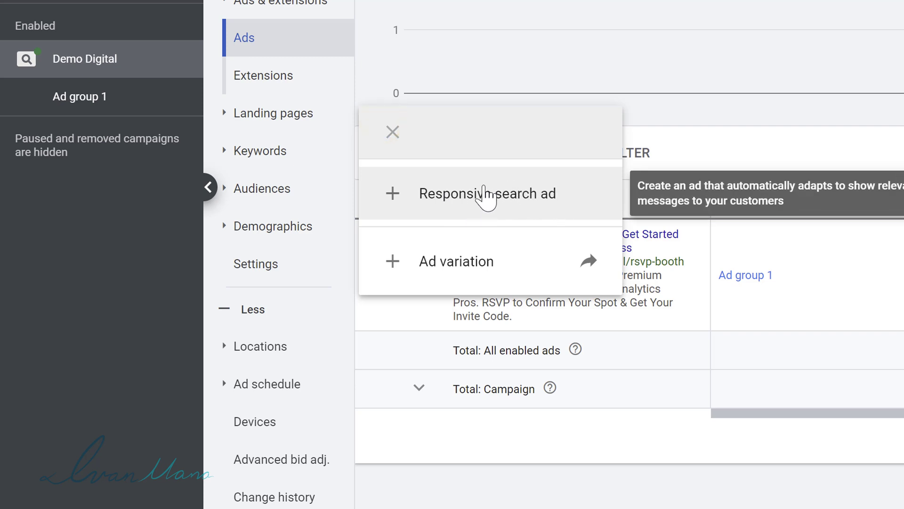
- Start a responsive search ad in Ad group 1, then cancel out of the form
click(487, 193)
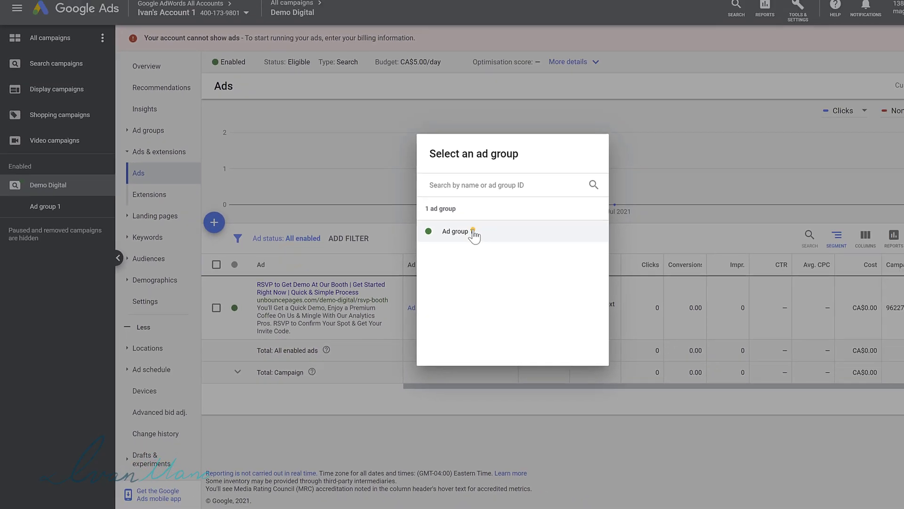
click(455, 231)
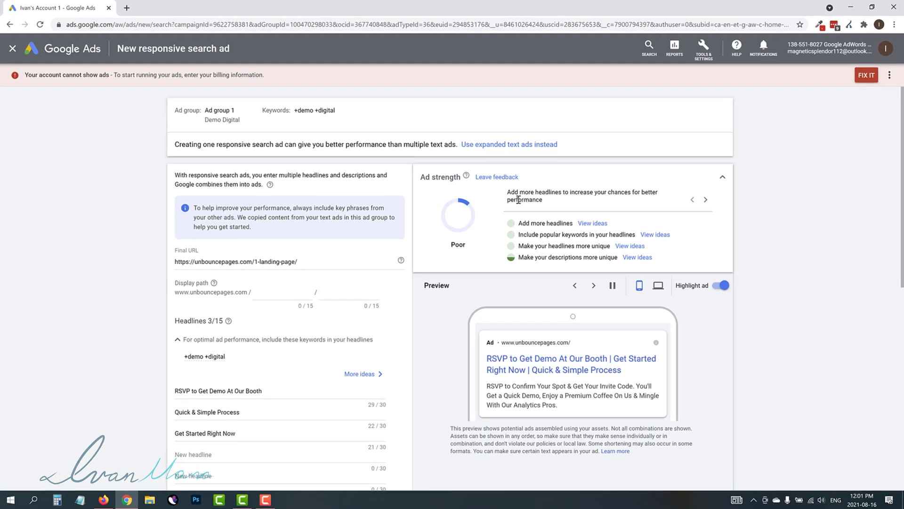
mouse_move(532, 142)
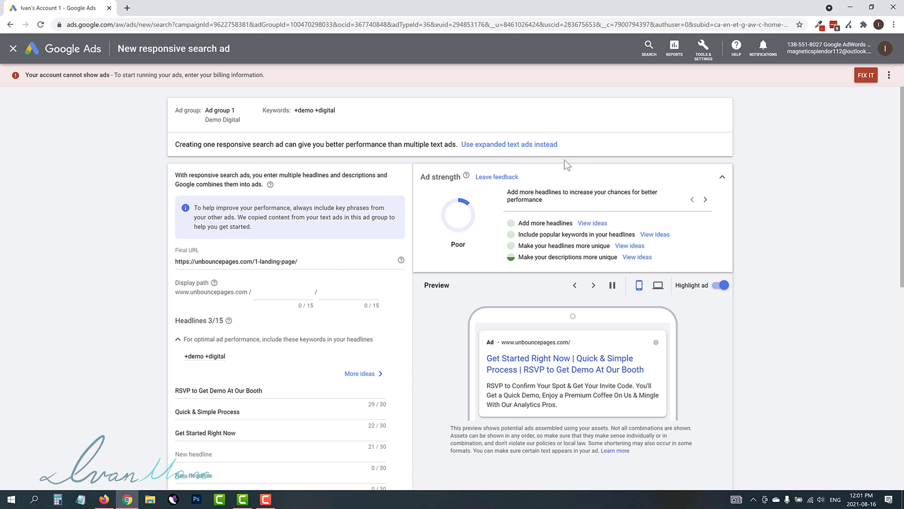
mouse_move(457, 255)
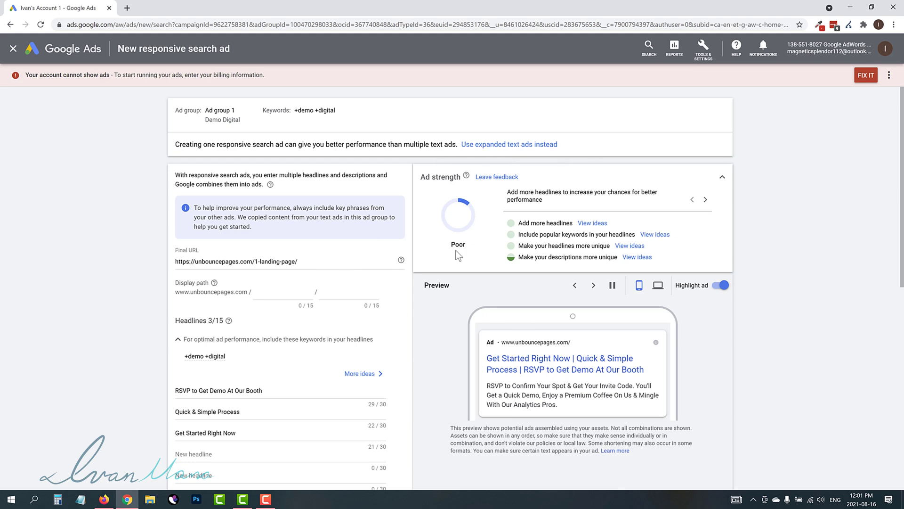
click(13, 49)
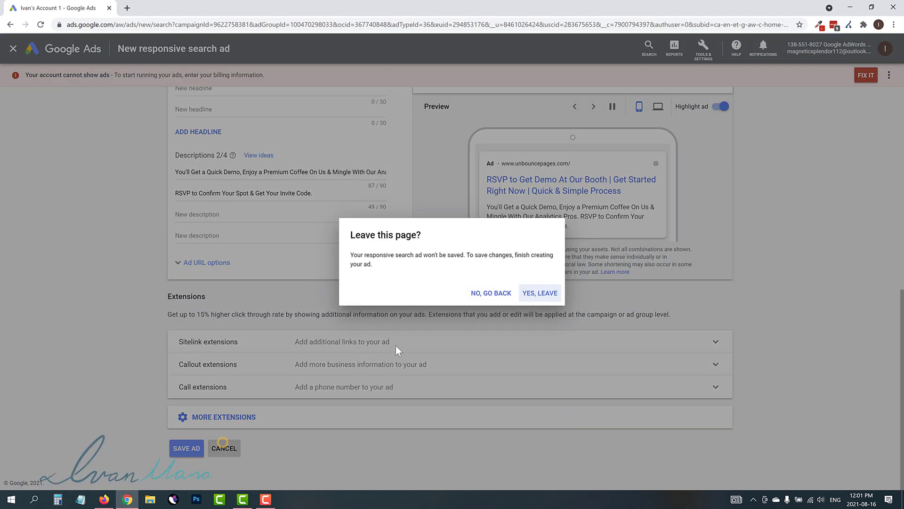
- Confirm leaving without saving, then highlight the existing expanded text ad's headline
click(539, 293)
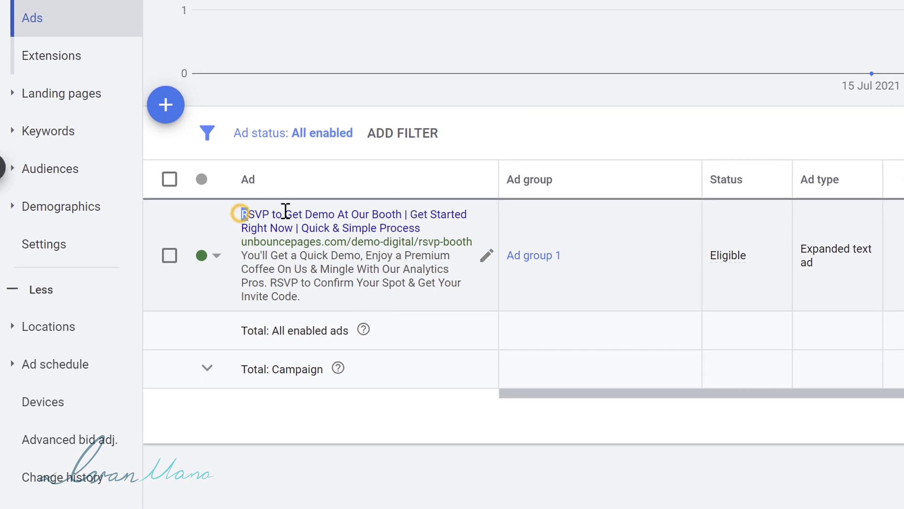
drag(242, 213, 404, 214)
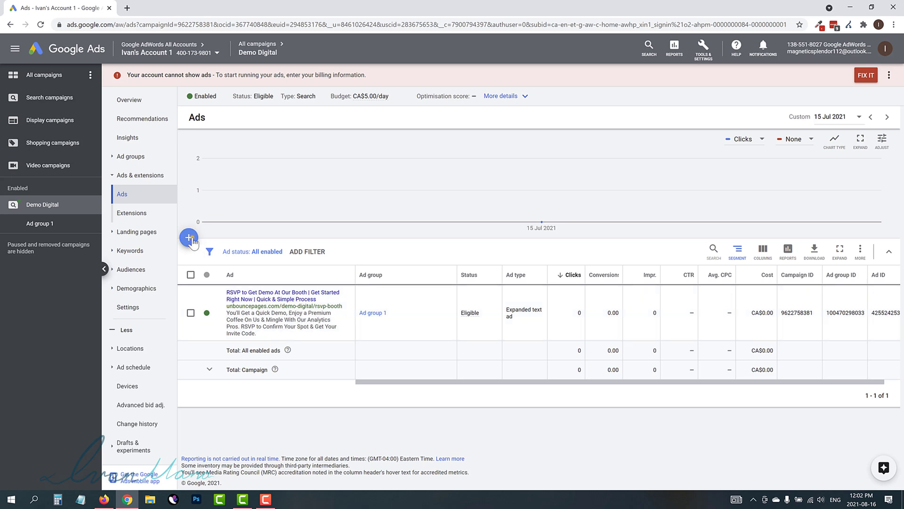
- Create a new responsive search ad in Ad group 1 and inspect its Quick & Simple Process and Get Started Right Now headlines
click(188, 236)
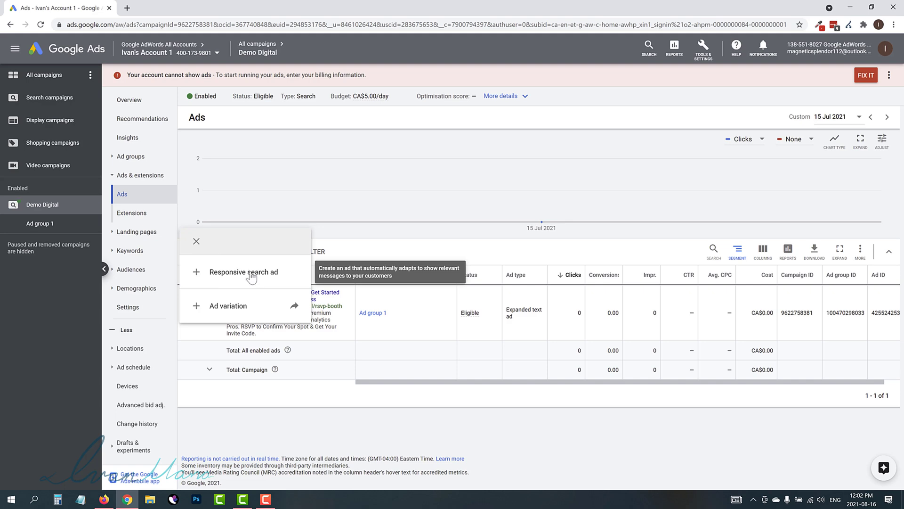
click(244, 271)
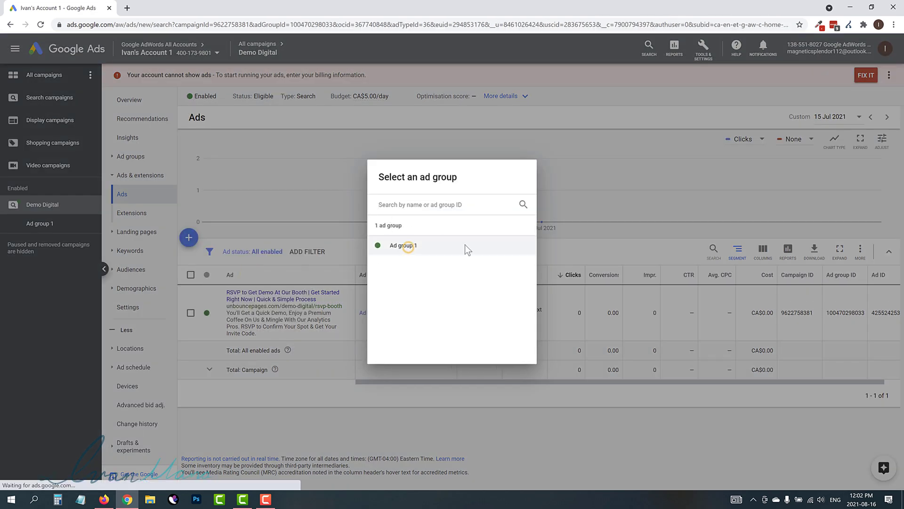
click(403, 245)
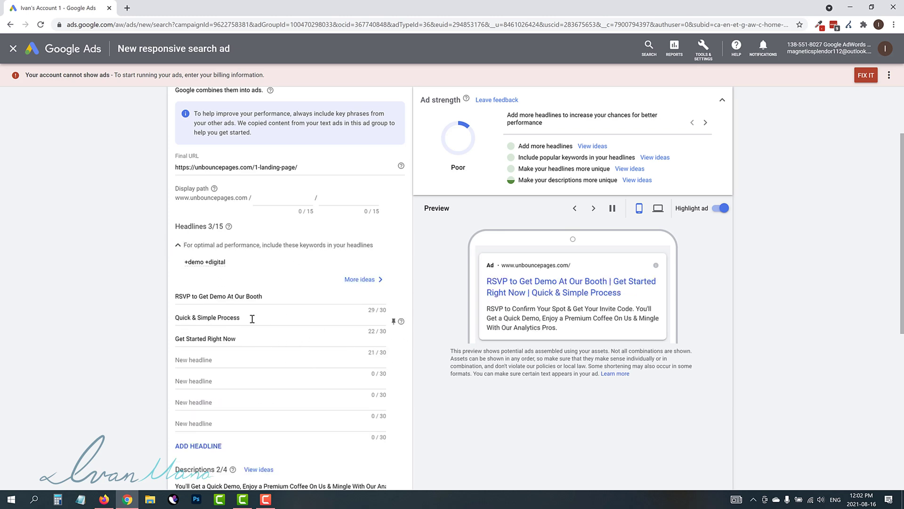
mouse_move(284, 340)
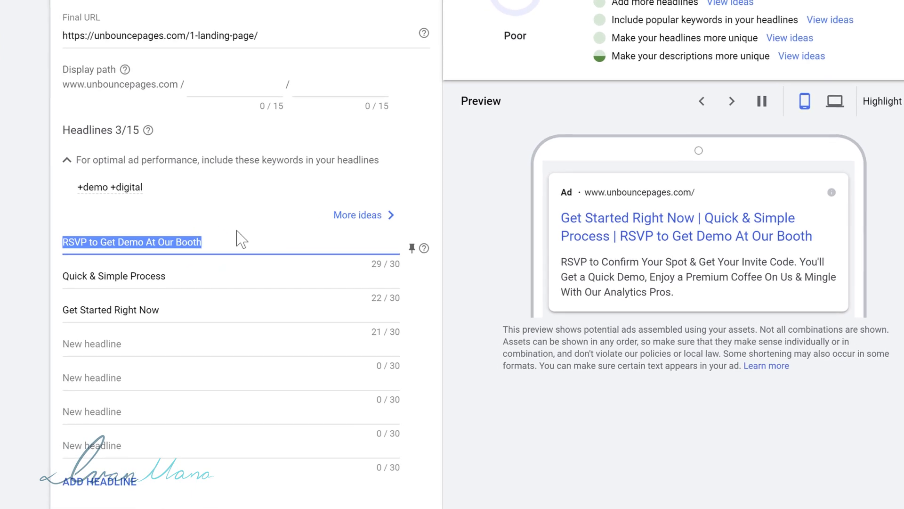
click(114, 276)
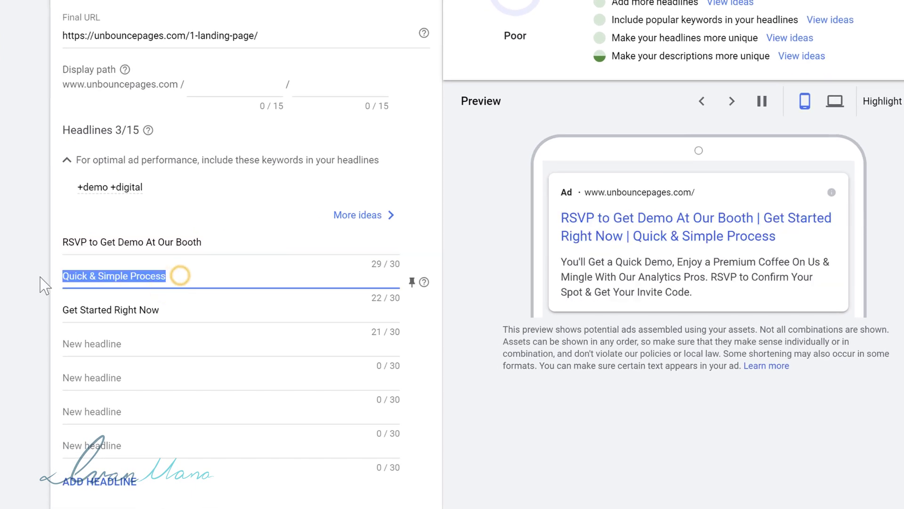
double_click(110, 309)
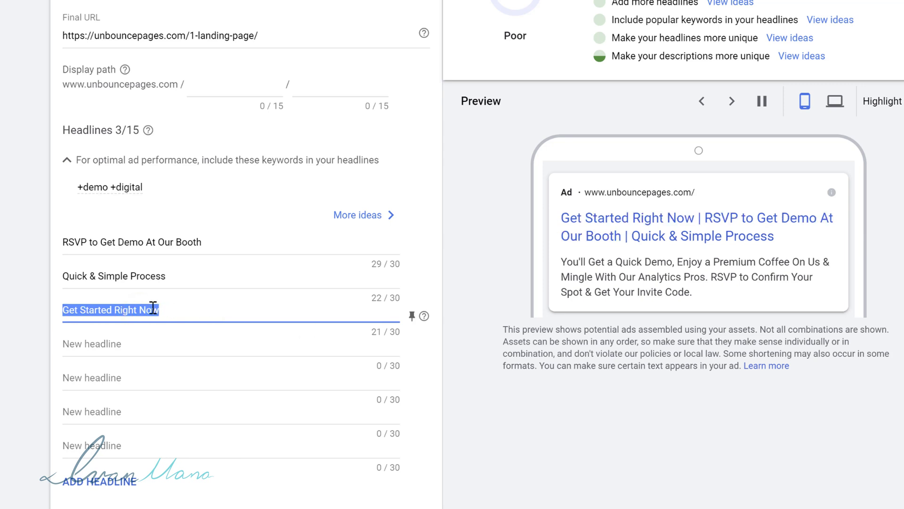
mouse_move(332, 336)
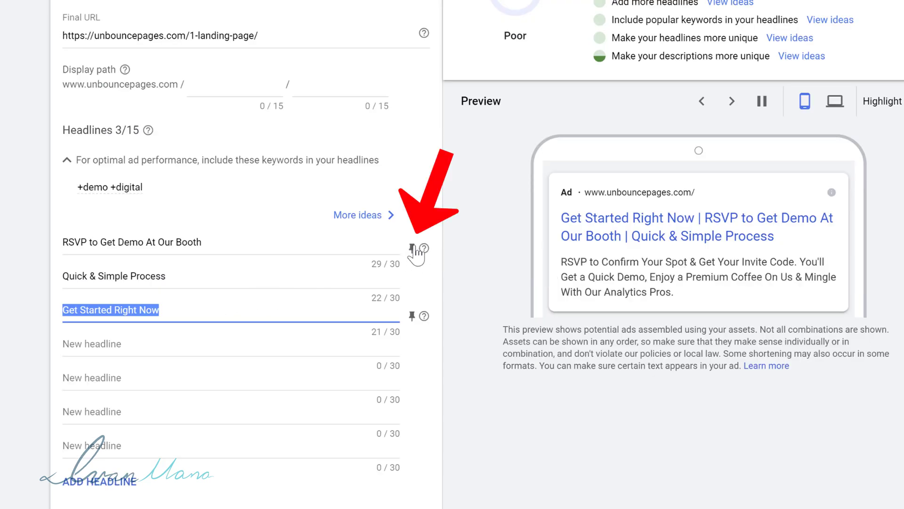
- Pin the Get Started Right Now headline to position 2
click(147, 241)
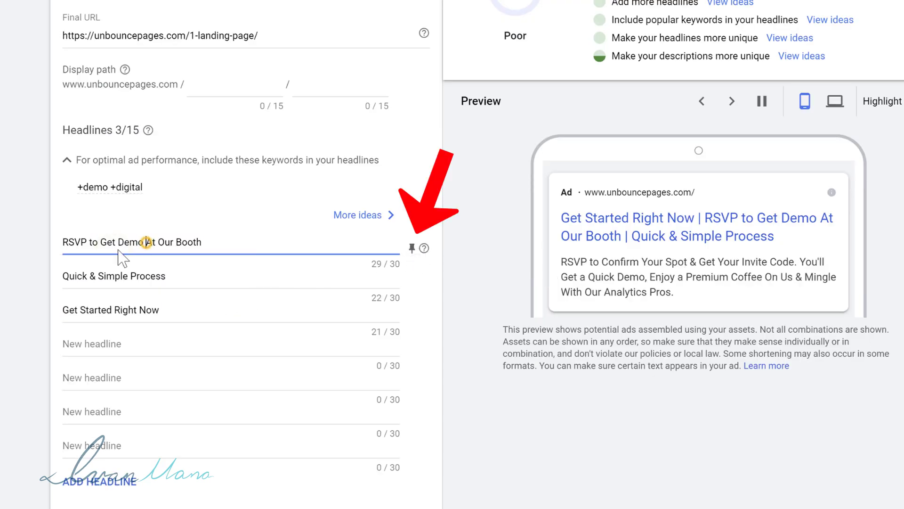
click(411, 249)
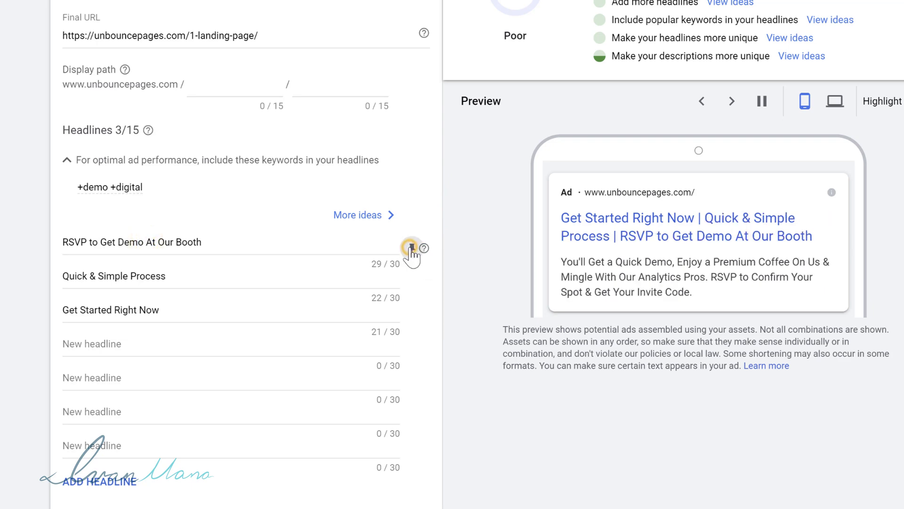
click(410, 248)
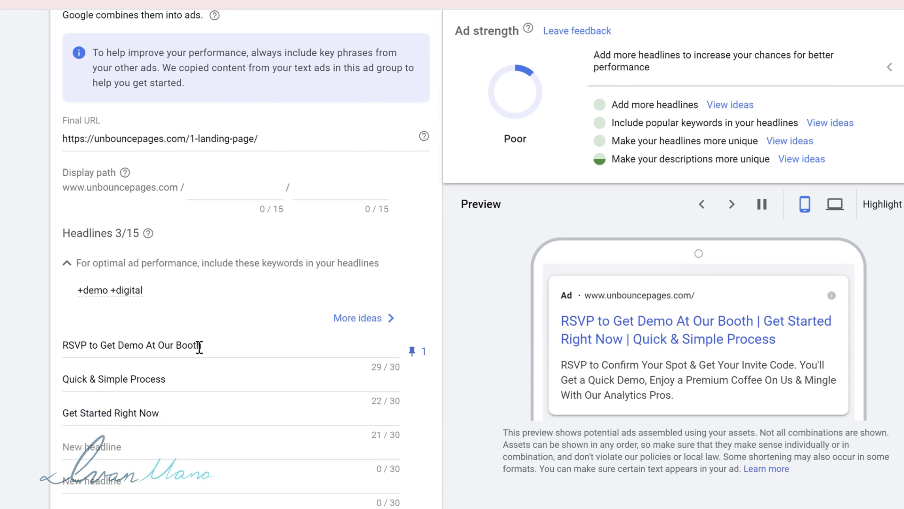
scroll(down, 3)
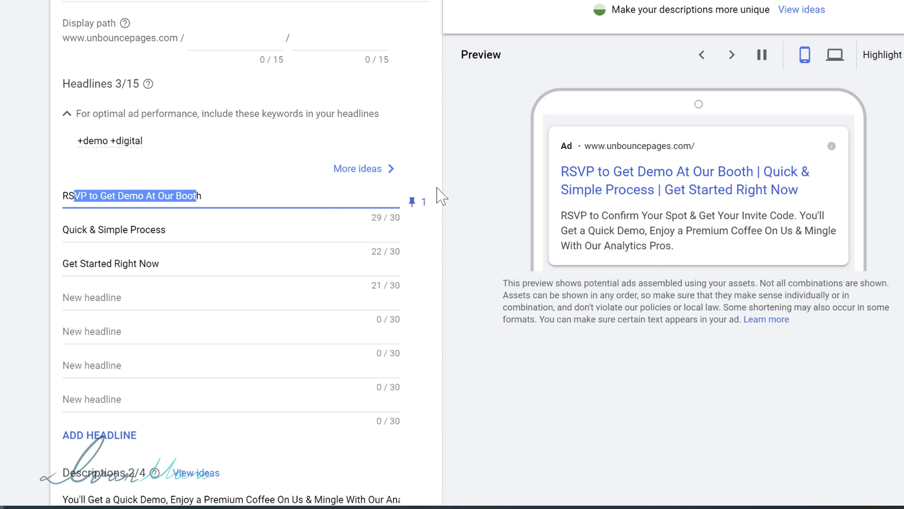
scroll(down, 3)
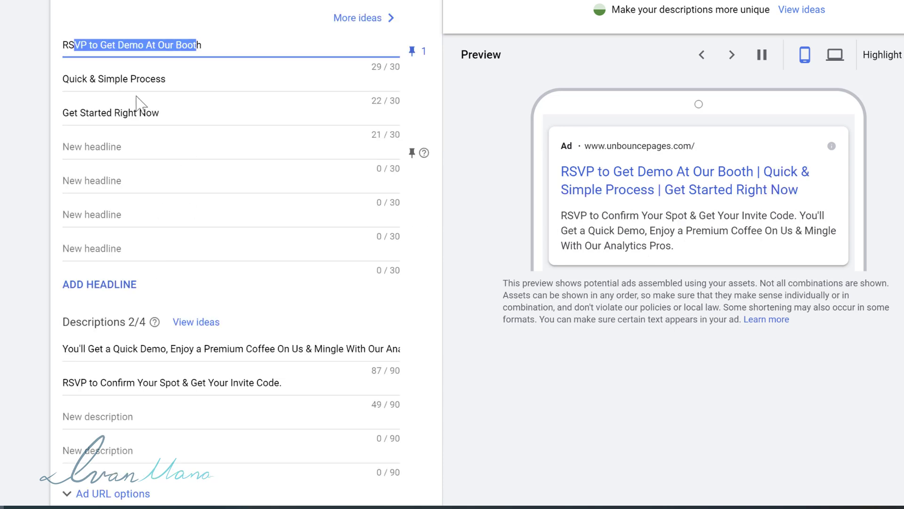
click(412, 119)
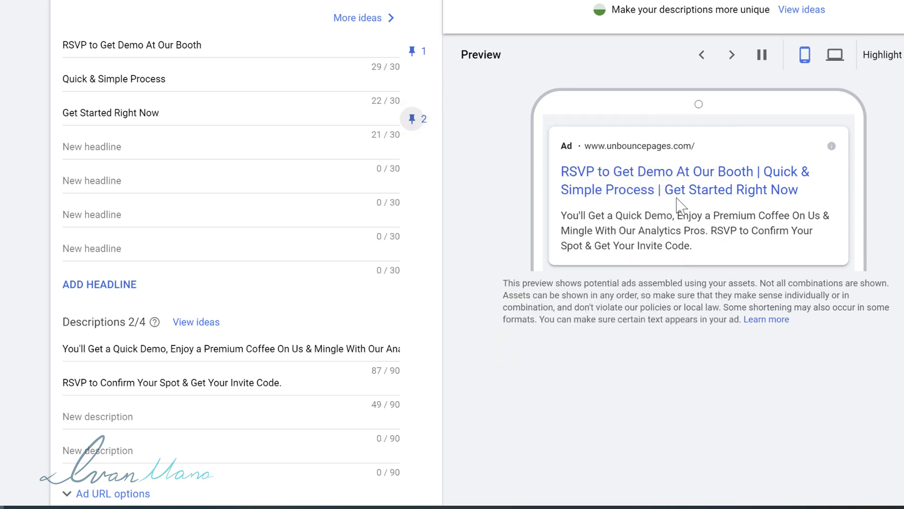
- Pin the Quick & Simple Process headline to position 3
click(730, 54)
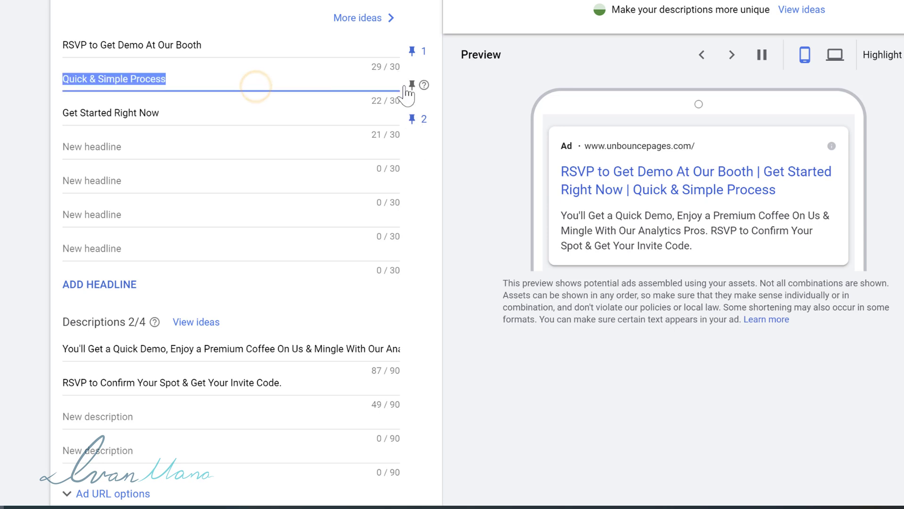
click(413, 85)
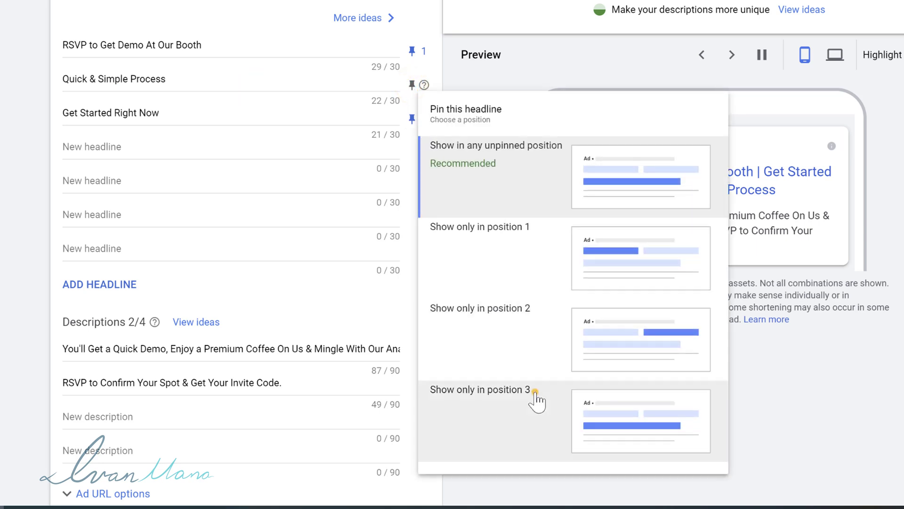
click(480, 389)
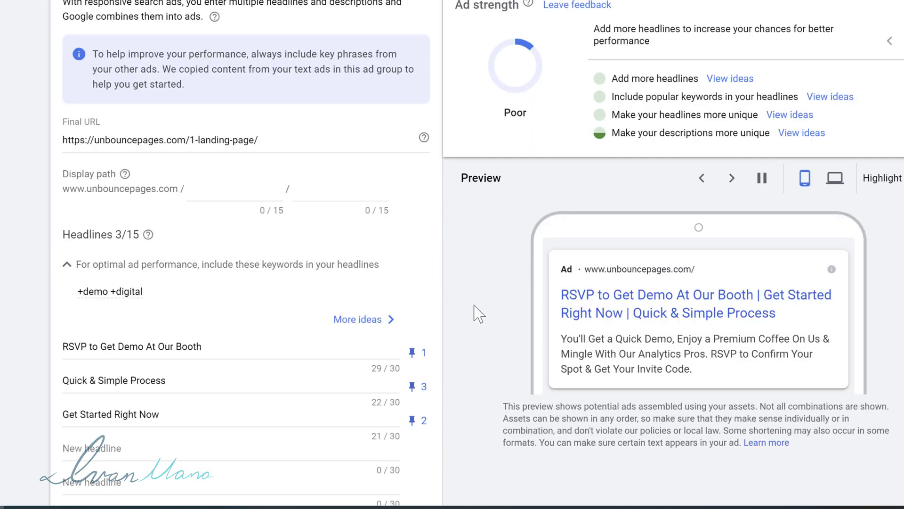
scroll(down, 3)
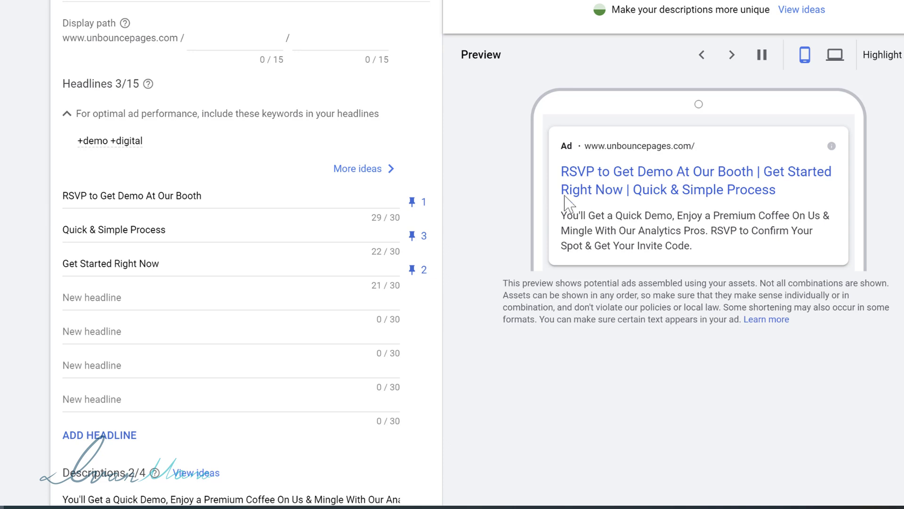
scroll(down, 3)
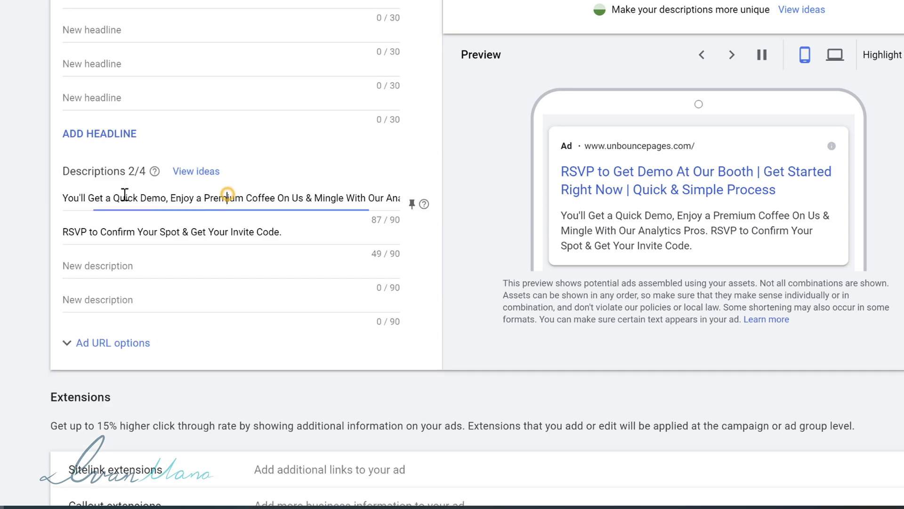
- Pin the two descriptions to positions 1 and 2 and save the ad
click(412, 204)
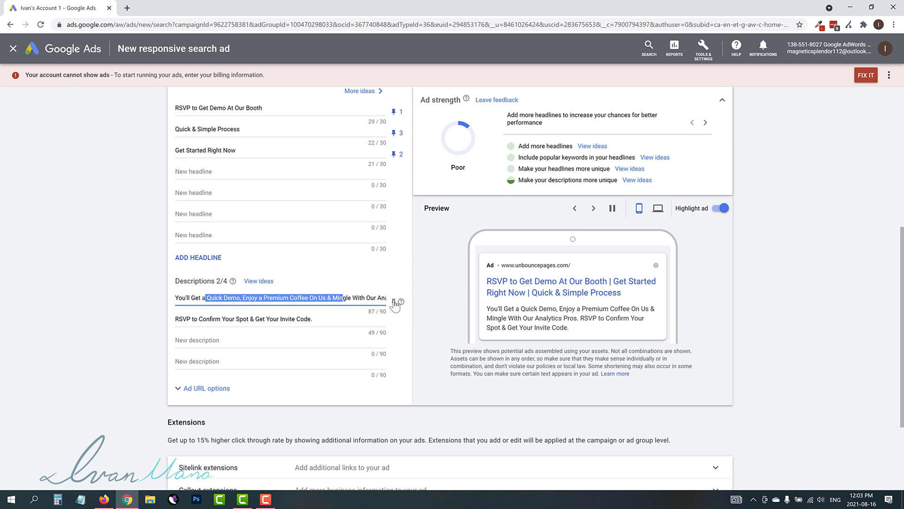
click(393, 301)
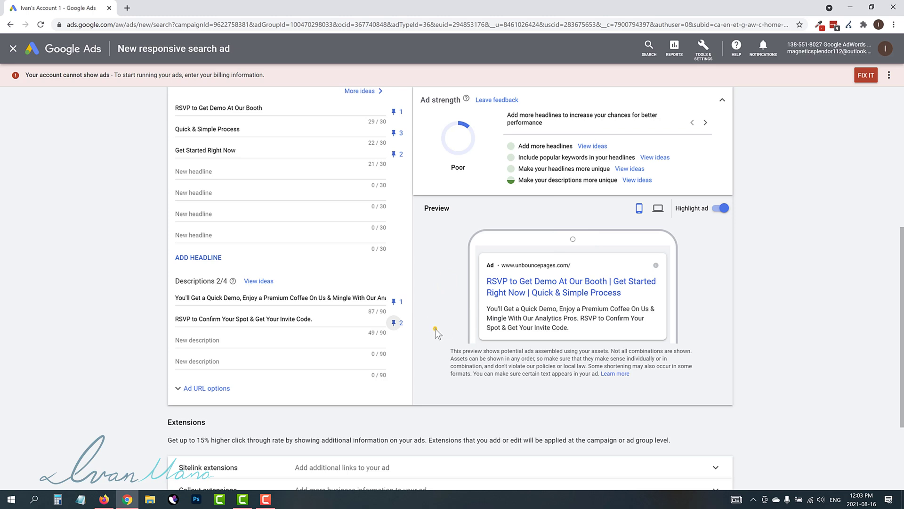
mouse_move(473, 298)
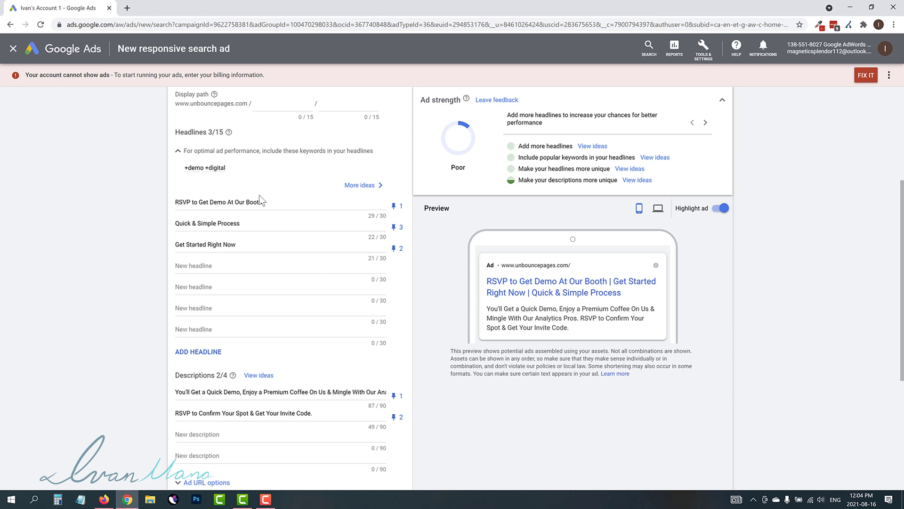
mouse_move(514, 304)
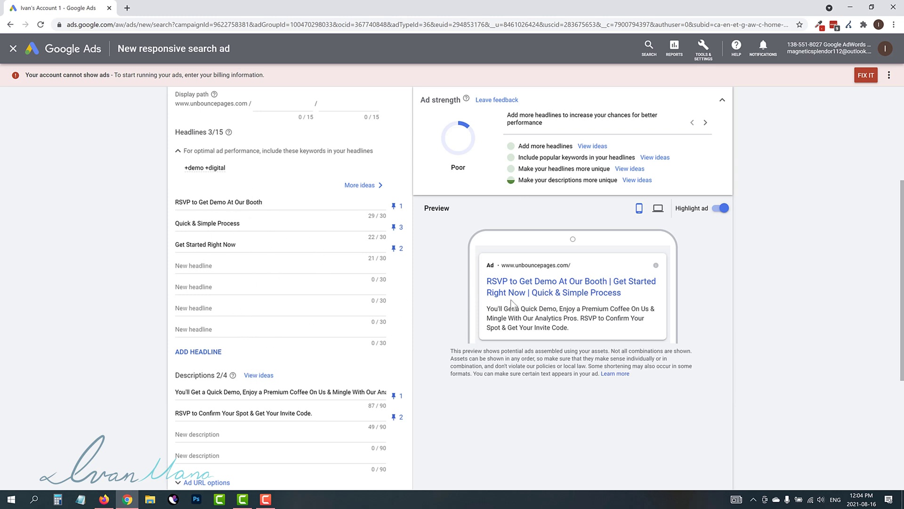
scroll(down, 3)
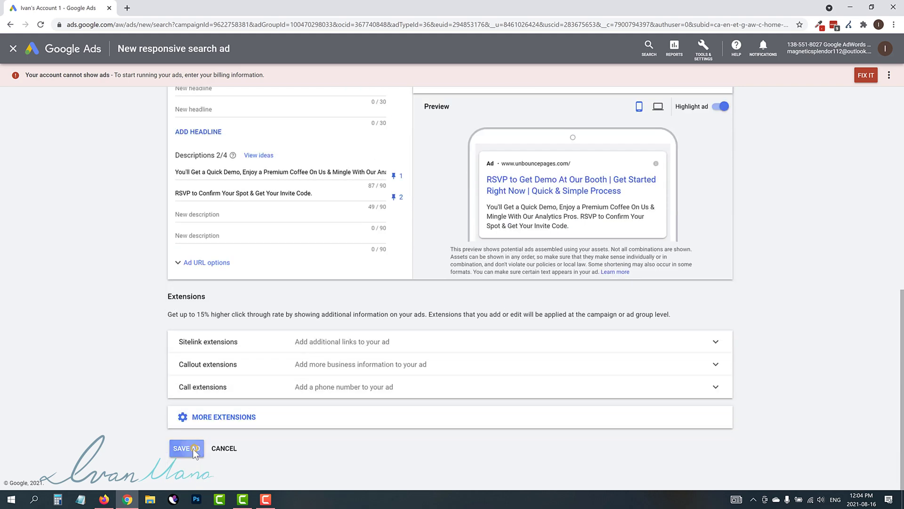
click(183, 448)
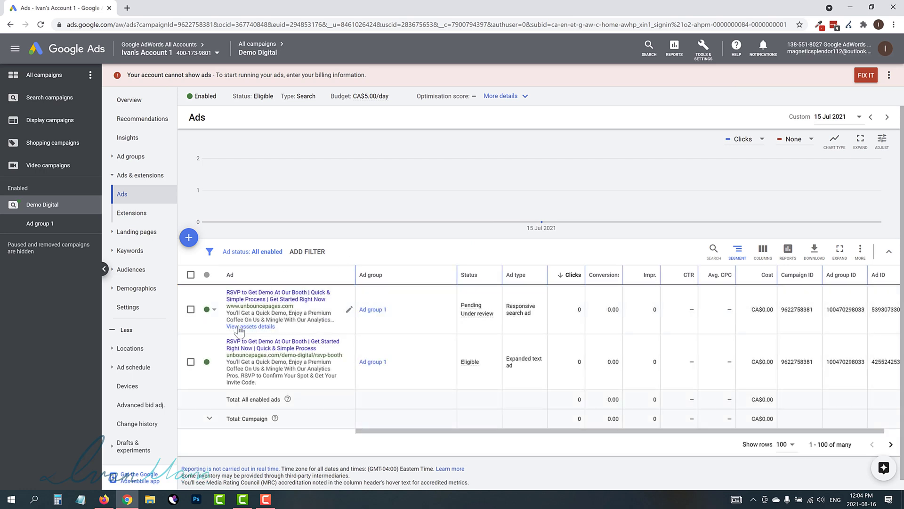
mouse_move(349, 309)
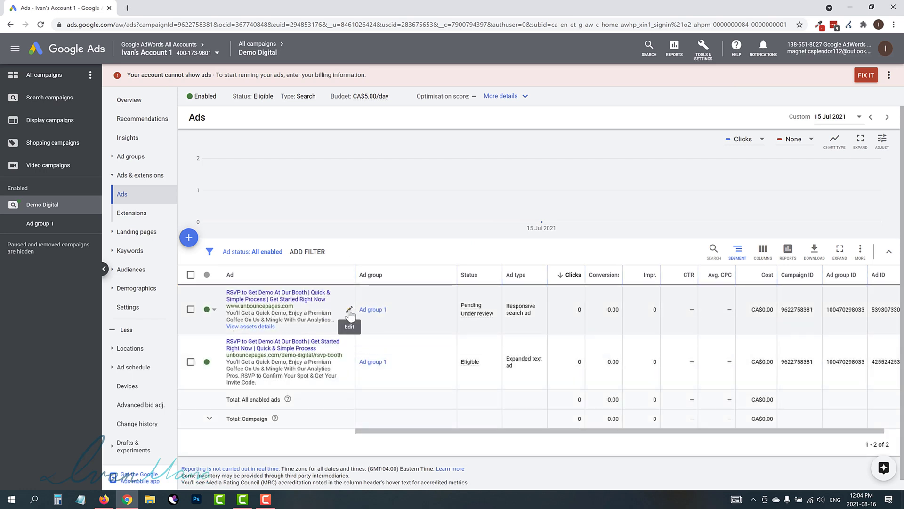
- Edit the responsive ad, adding headline 'Sign Up Right Now' pinned to position 2
click(349, 312)
text(Sign Up Rig)
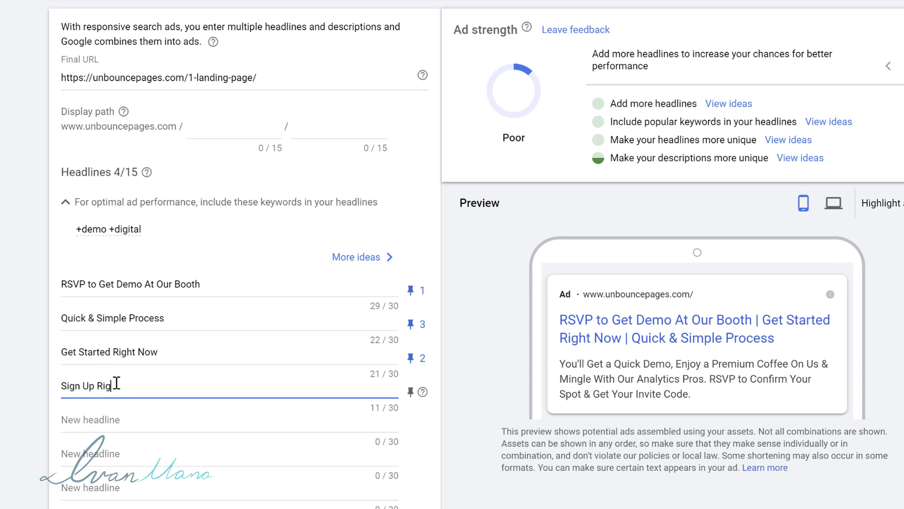
text(ht Now)
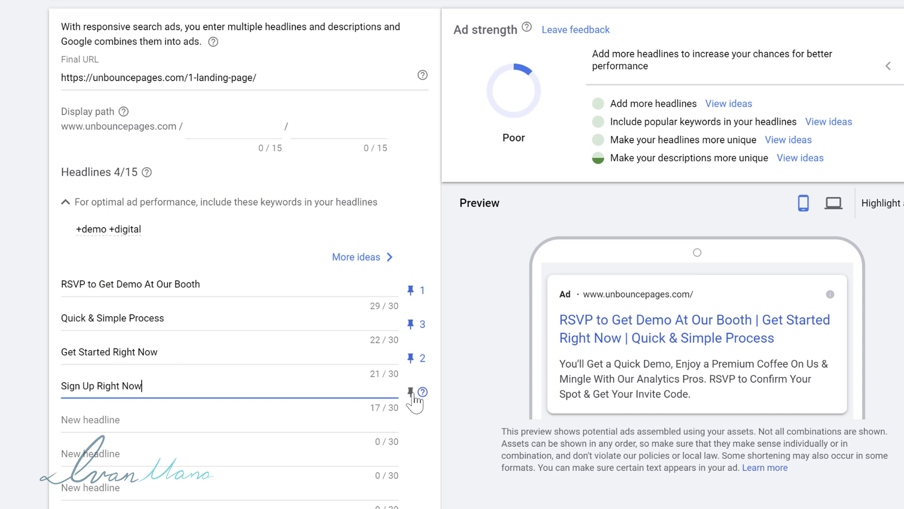
click(411, 393)
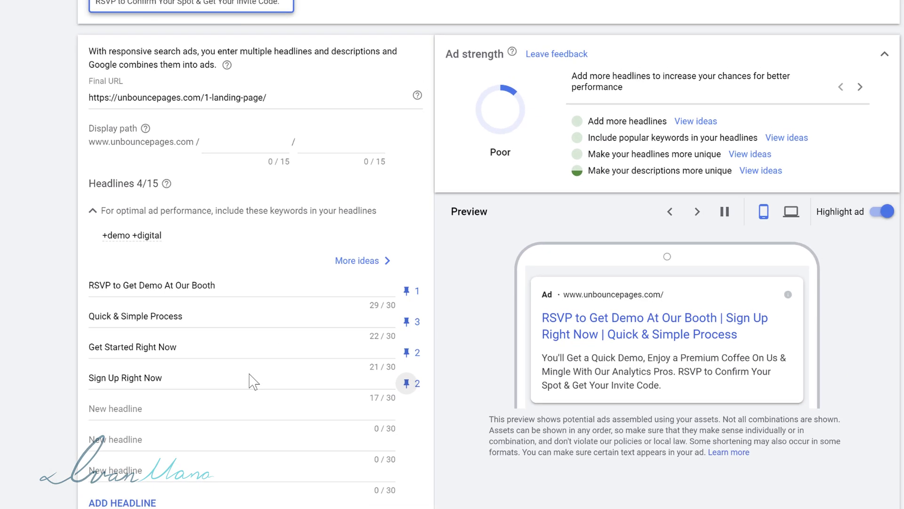
scroll(down, 3)
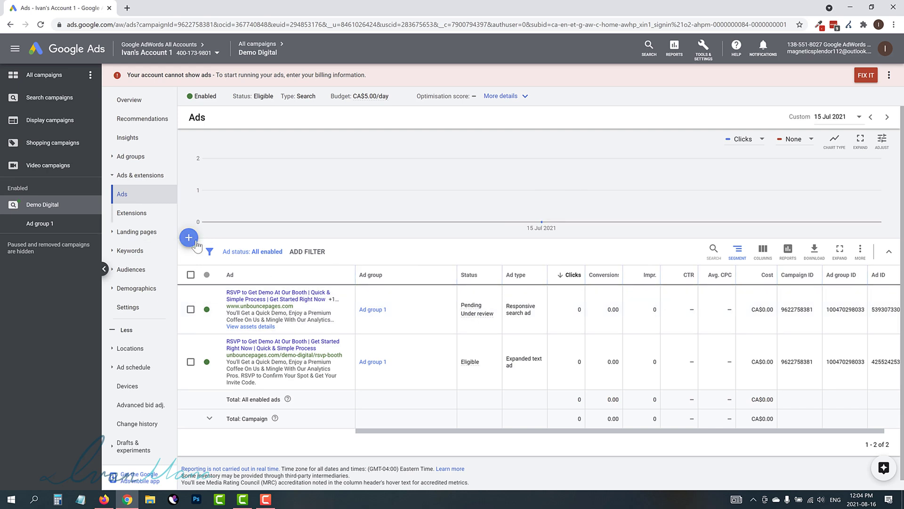
mouse_move(188, 236)
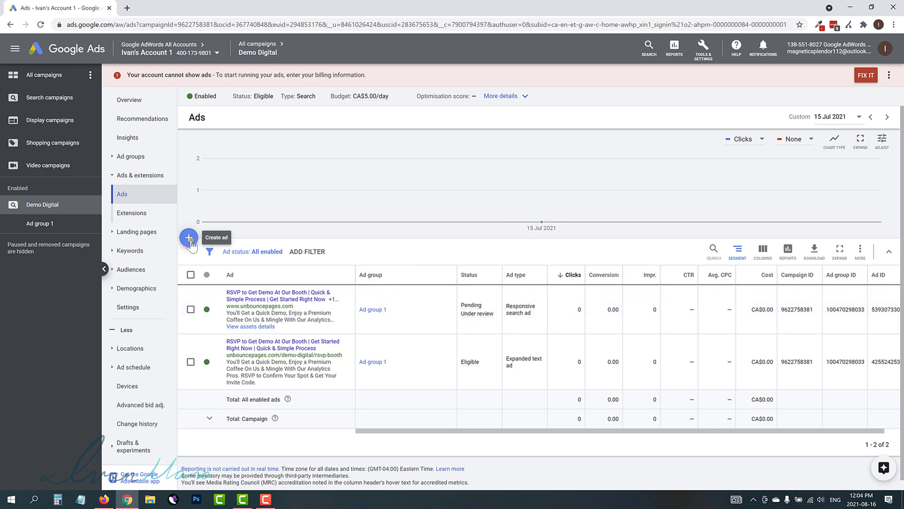
- Open the Create ad menu above the Demo Digital ads table
click(189, 237)
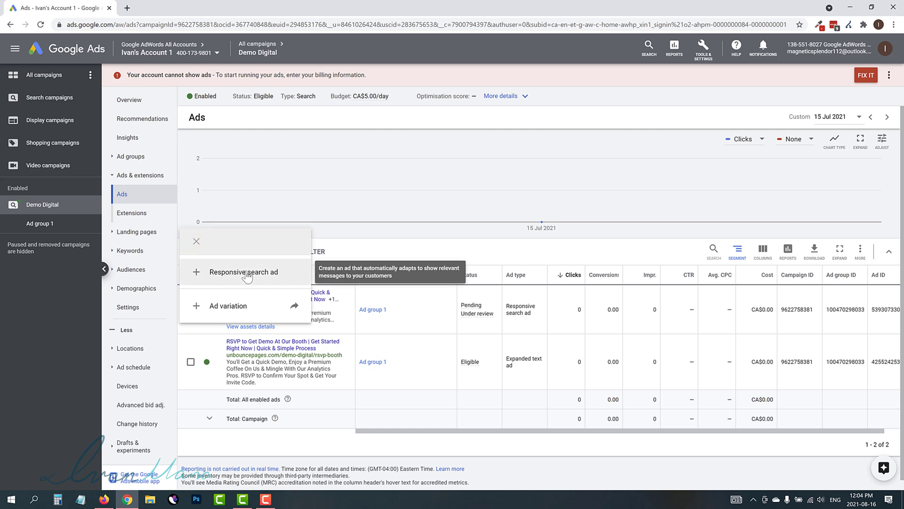